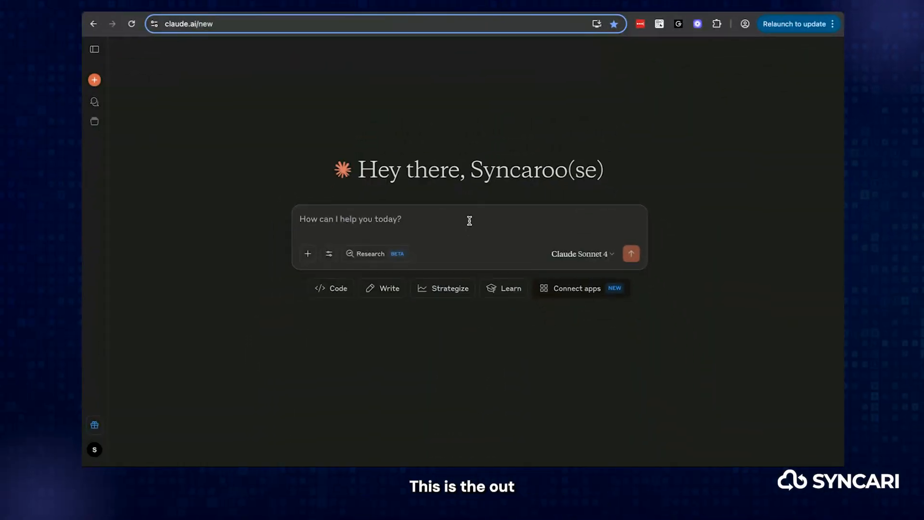
Step: Ask Claude for a short Account 360 dataset overview and the customers at highest churn risk
type("give me a")
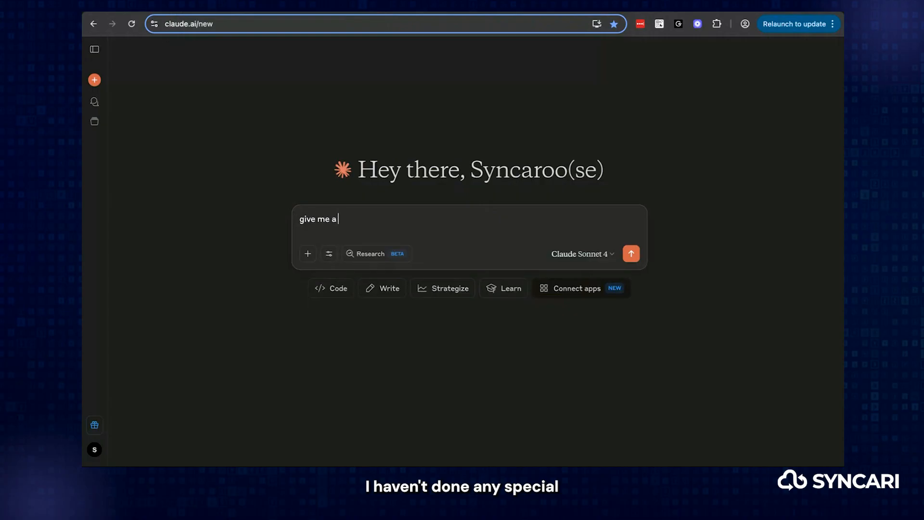
type("short overvie")
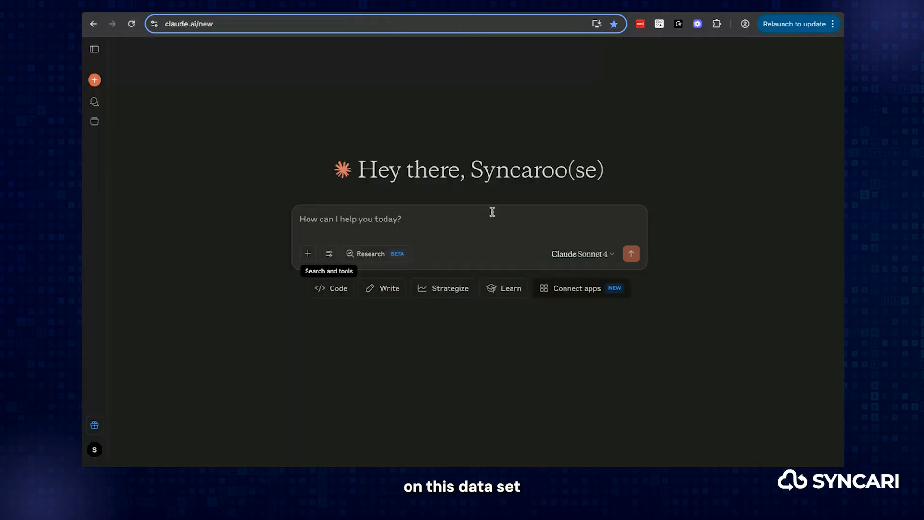
mouse_move(469, 220)
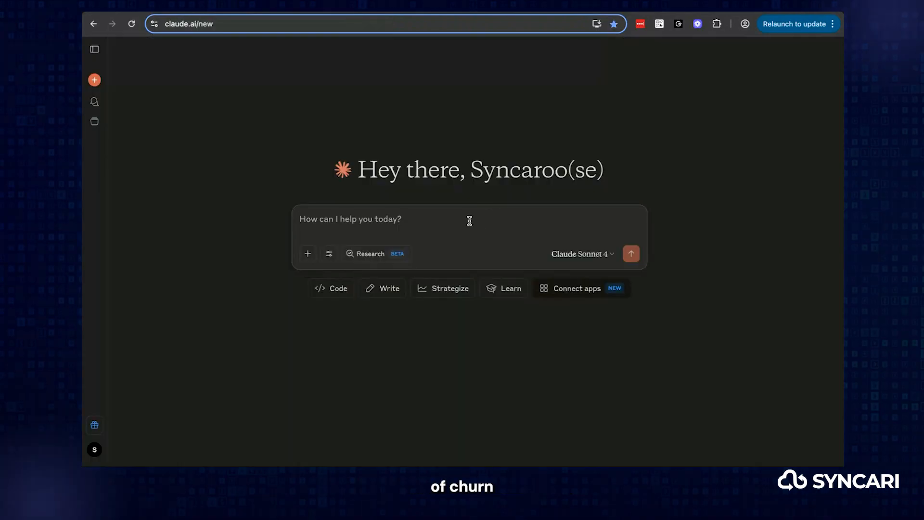
type("give me a short overview on")
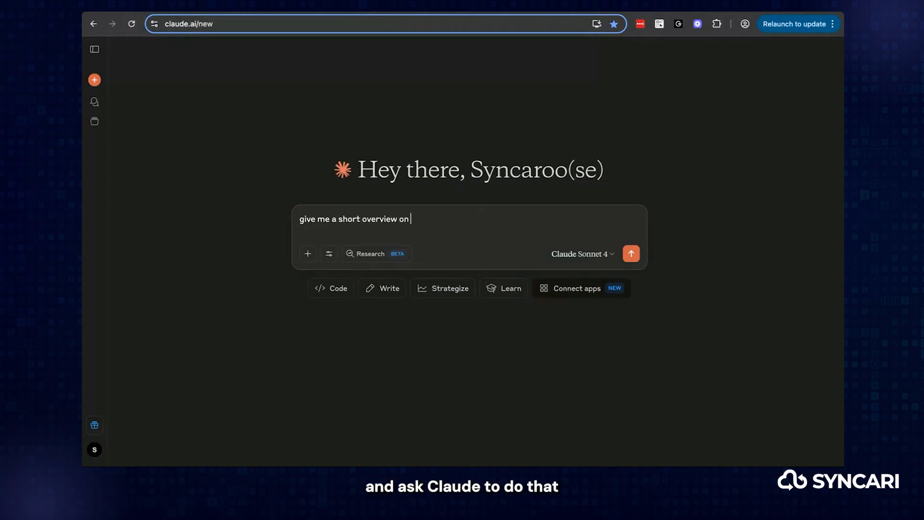
type("the account 360 dataset")
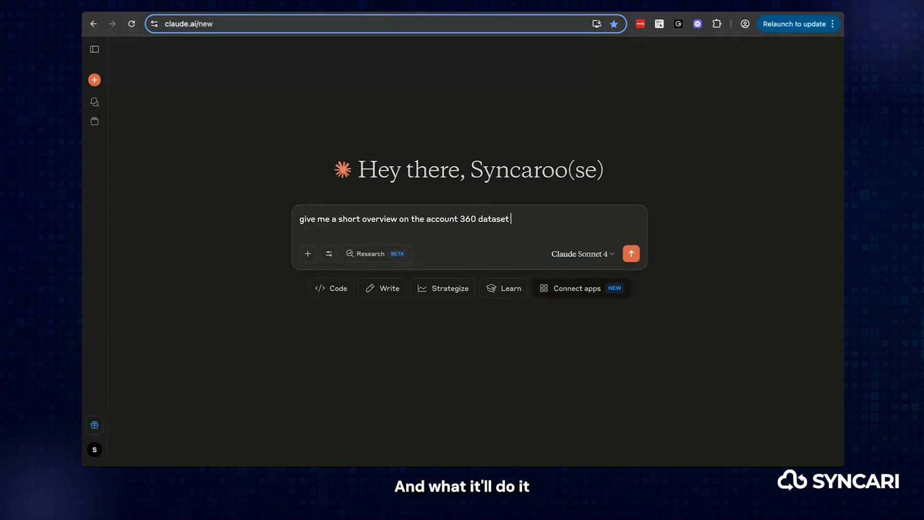
type("then tell me which customers")
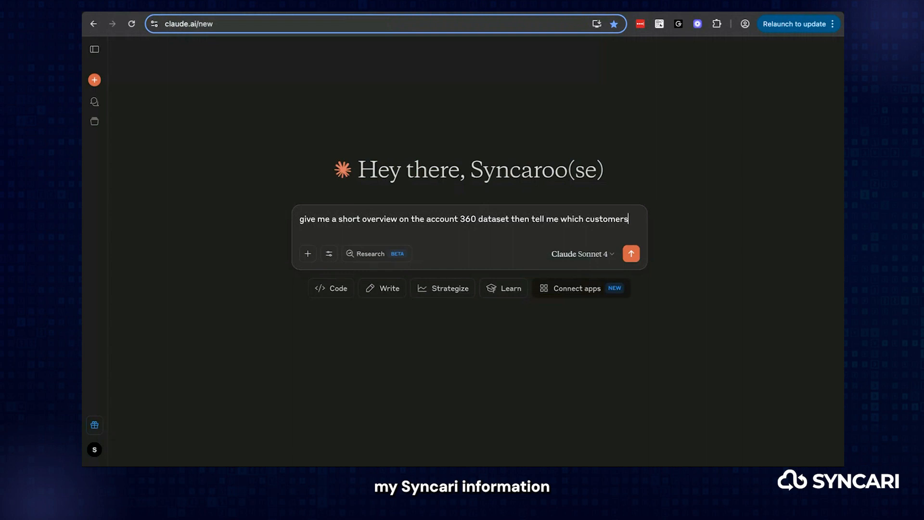
type("are at the highest ris")
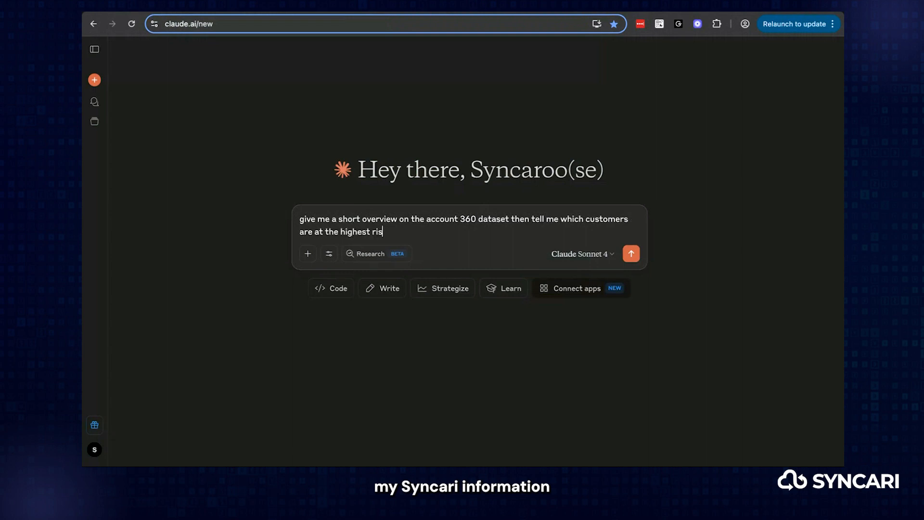
type("k of churn")
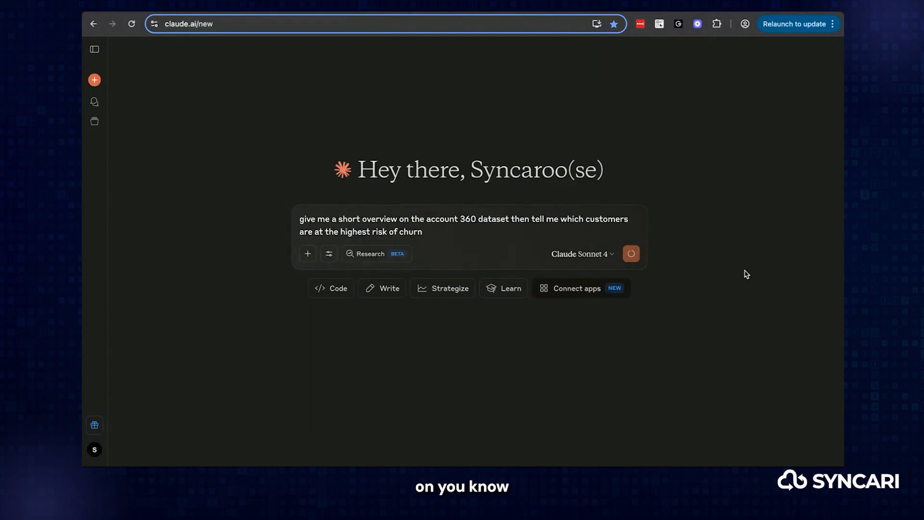
left_click(631, 254)
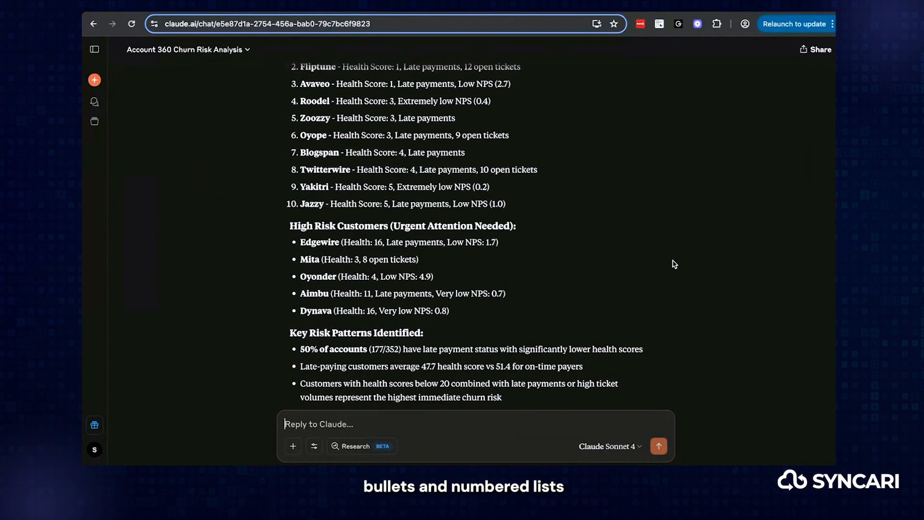
Step: Read the churn analysis and draft 'Now create an analytics dashboard using the data'
scroll("up", 3)
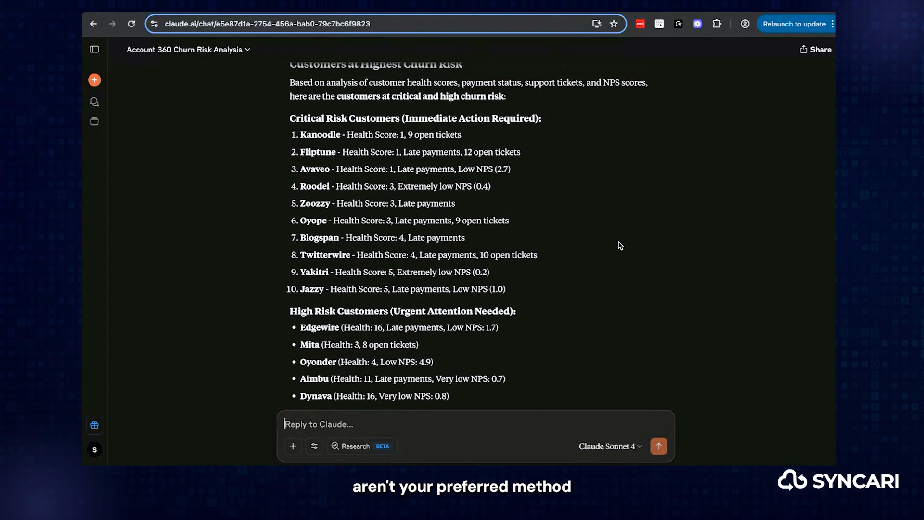
scroll("down", 3)
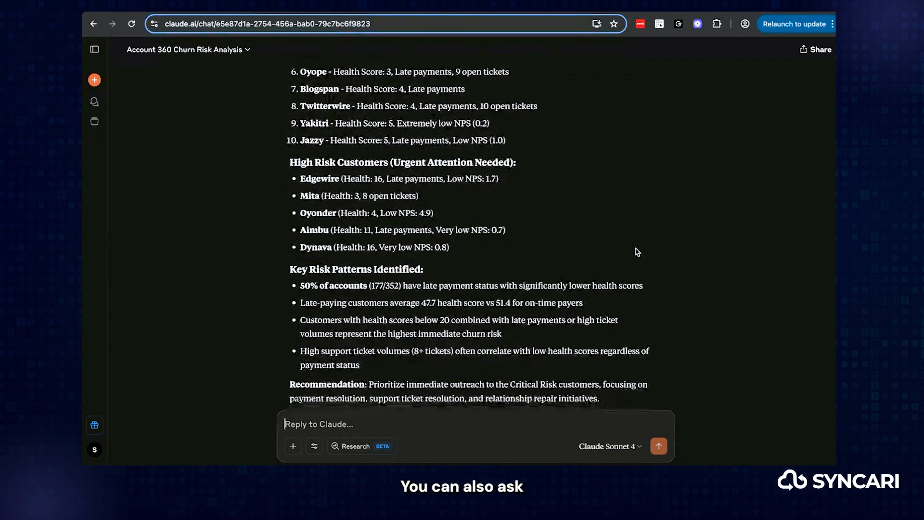
scroll("down", 3)
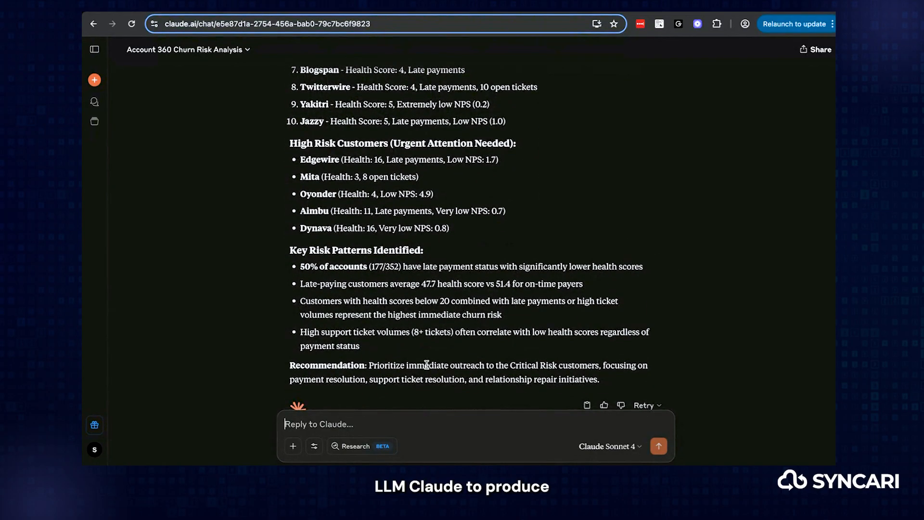
type("Now create an analytics dashboard using the data")
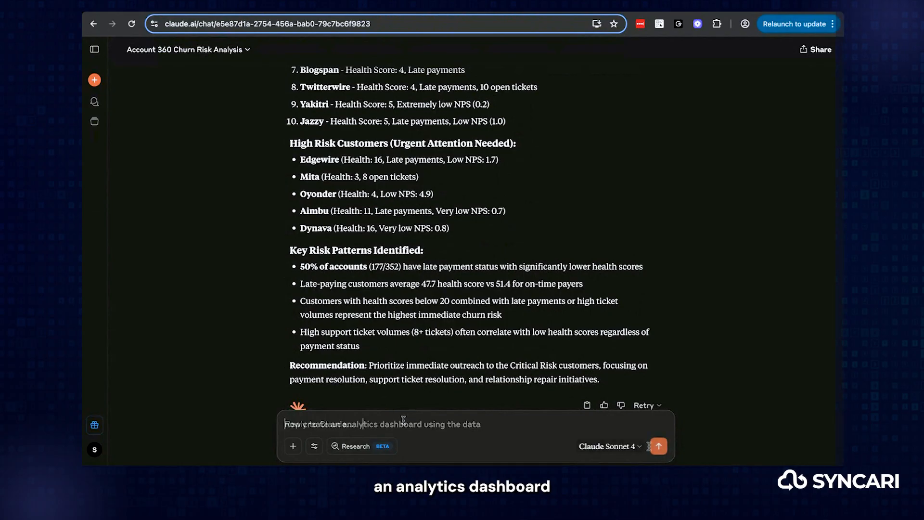
Step: Send the dashboard request and follow Claude building the Account 360 Analytics Dashboard artifact
left_click(659, 447)
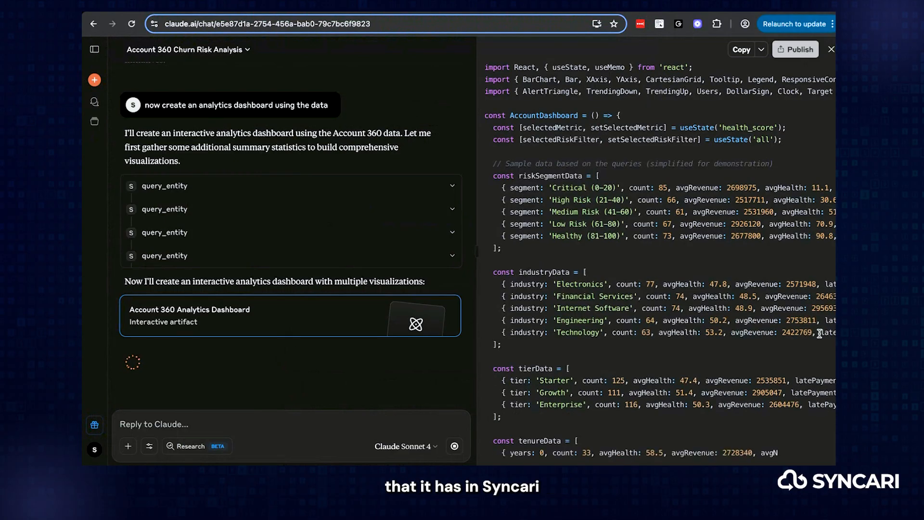
scroll("down", 3)
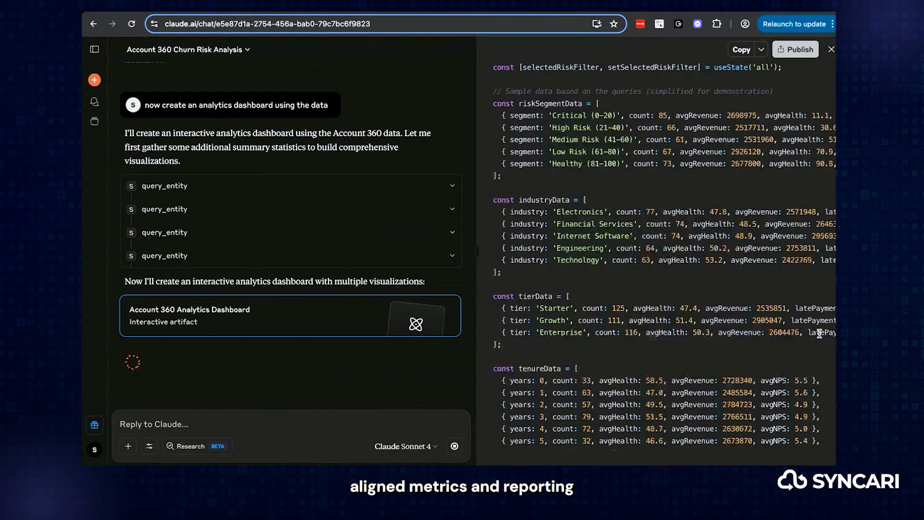
scroll("down", 3)
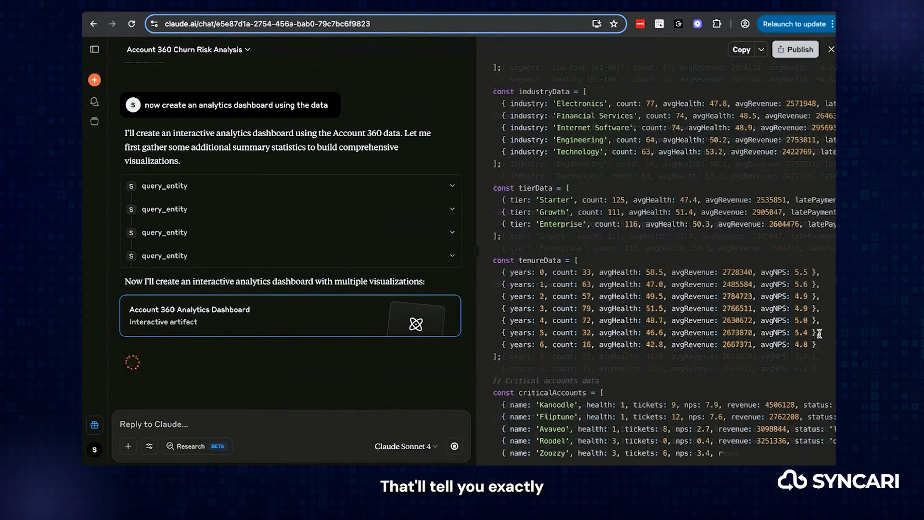
scroll("down", 3)
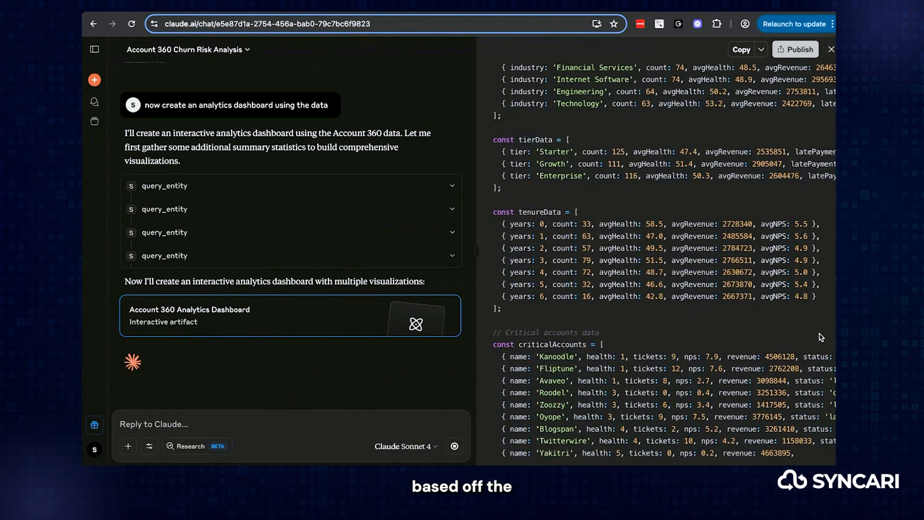
scroll("down", 3)
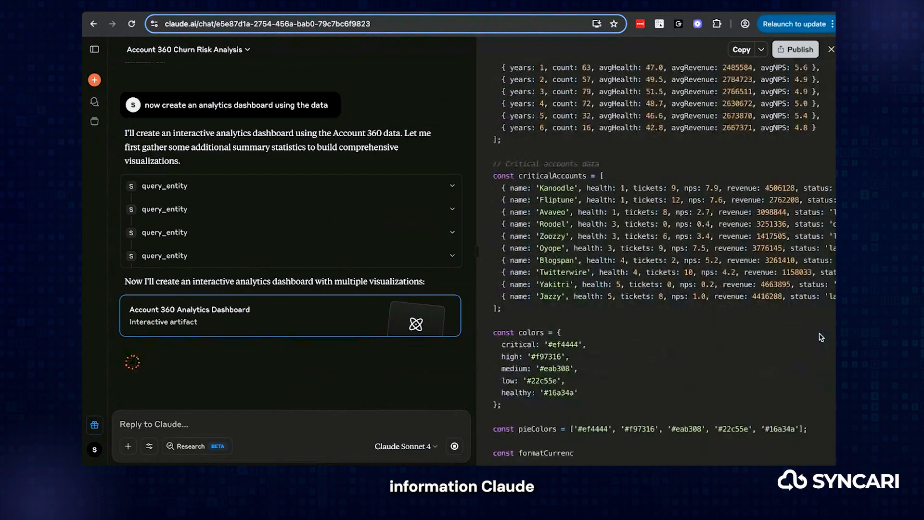
scroll("down", 3)
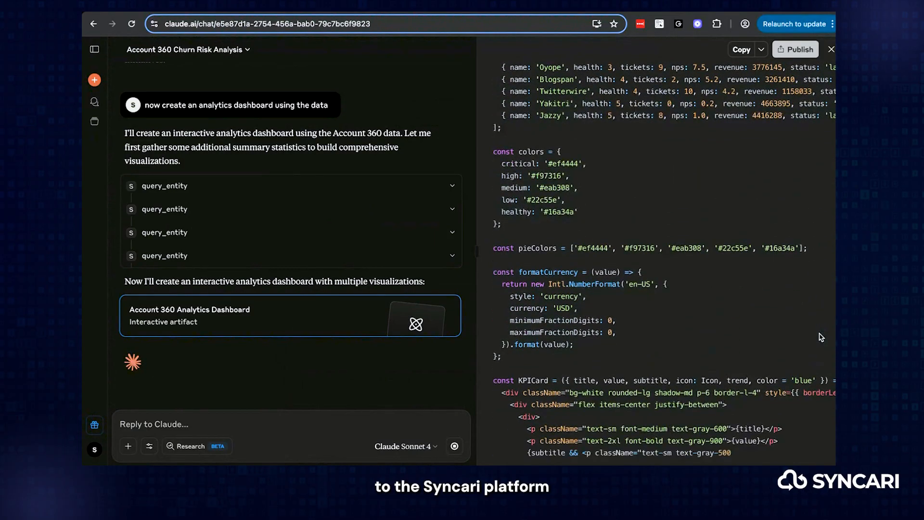
left_click(491, 49)
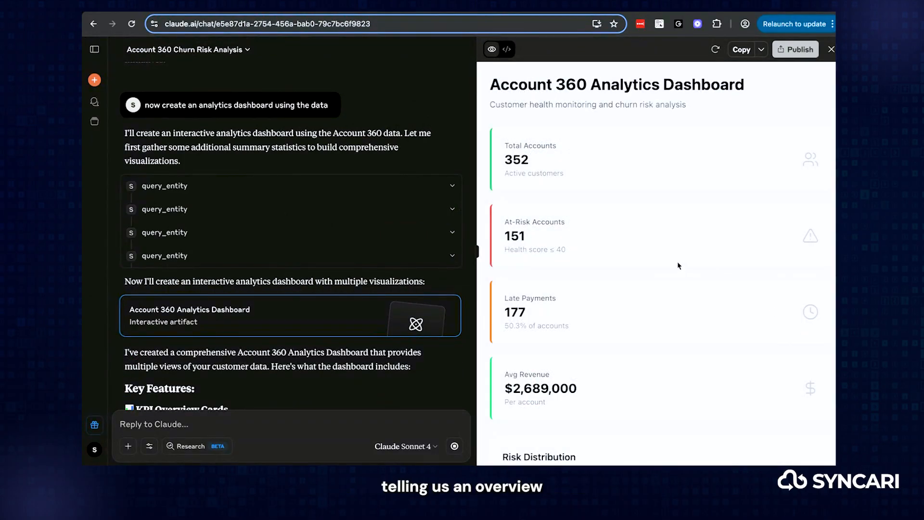
Step: Scroll through the dashboard's KPI cards, Risk Distribution pie chart and Critical Risk Accounts table
scroll("down", 3)
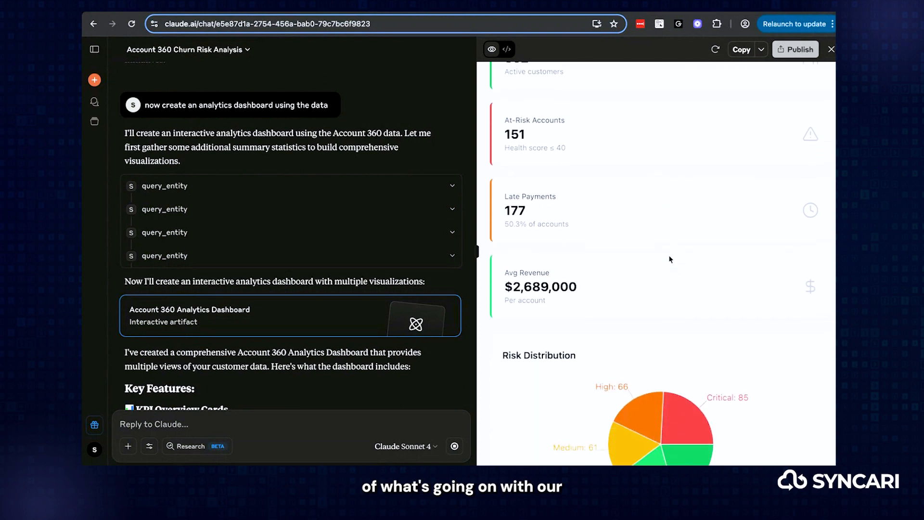
scroll("down", 3)
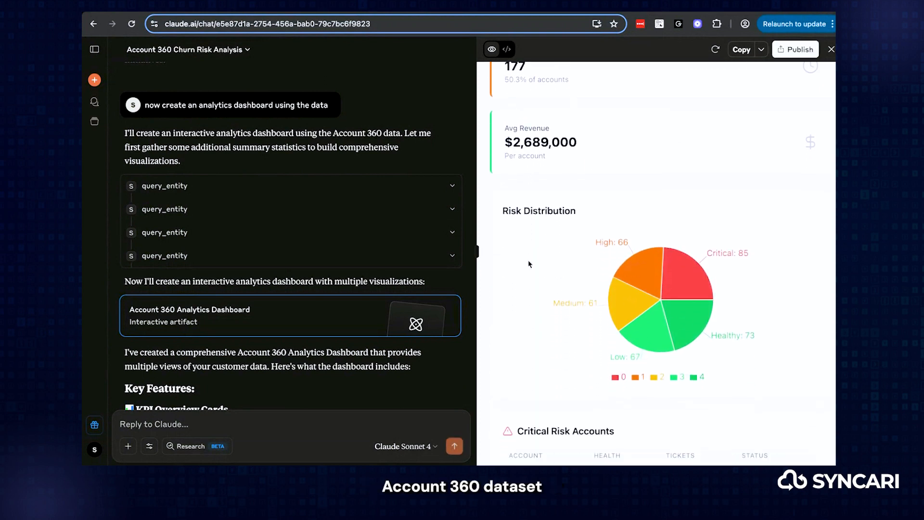
scroll("down", 3)
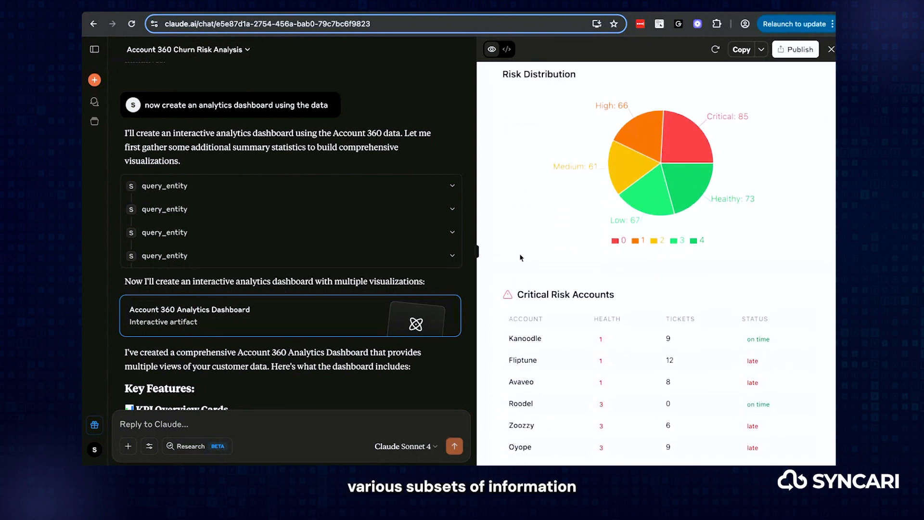
scroll("down", 3)
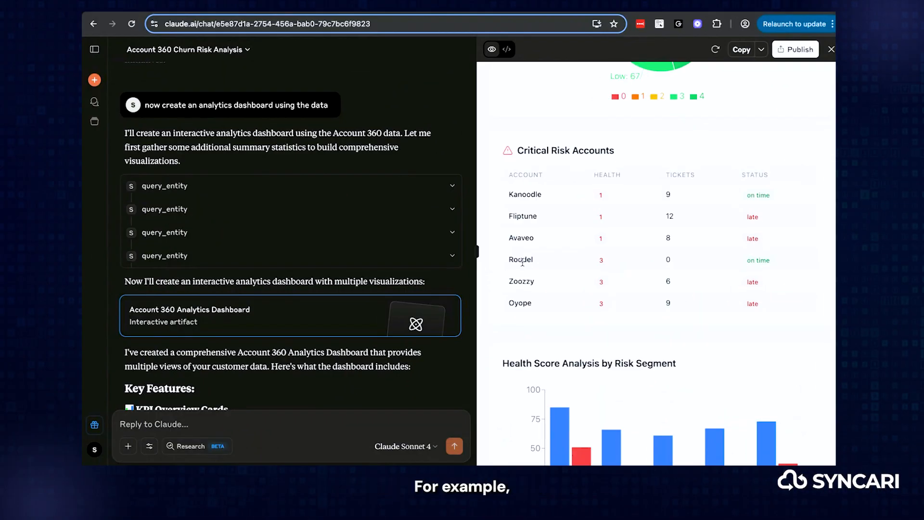
scroll("down", 3)
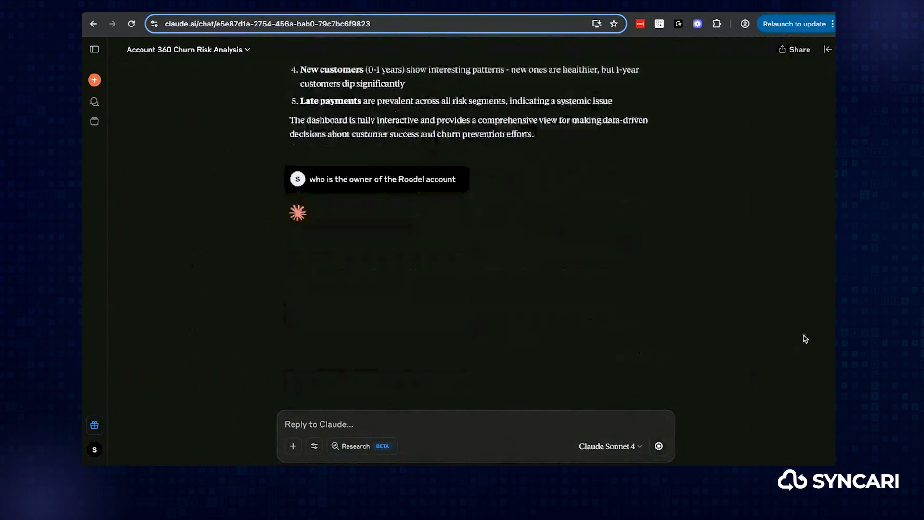
Step: Scroll through Claude's answer naming the Roodel owner and its critical risk status
scroll("down", 3)
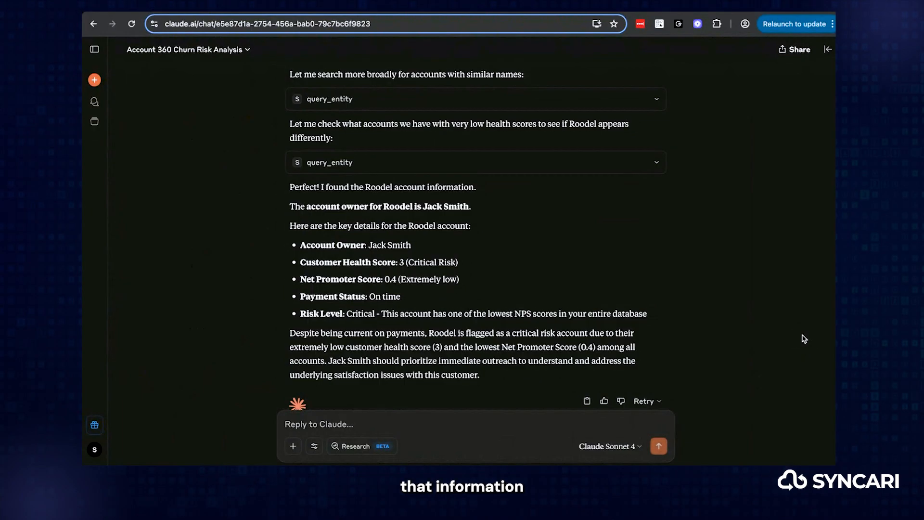
scroll("down", 3)
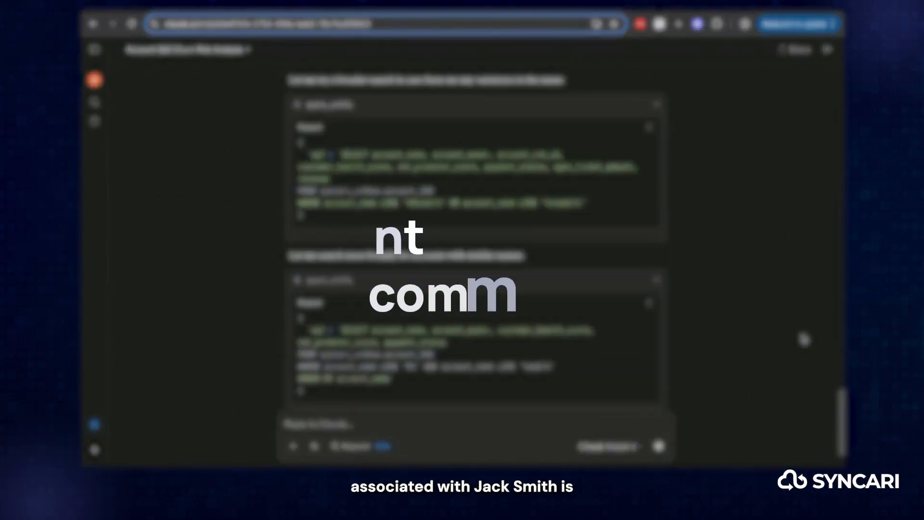
Step: Review the Roodel email confirmation and draft a request for a new Syncari ticket
scroll("down", 3)
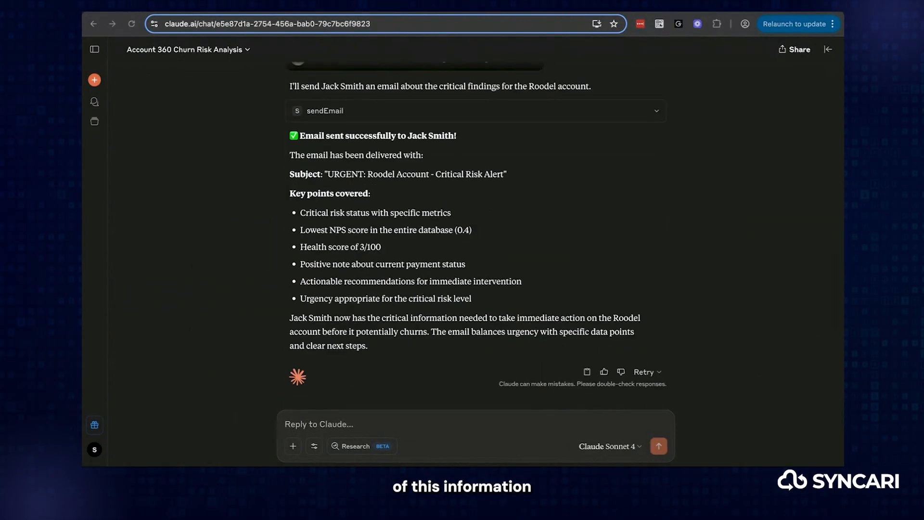
type("using the information on Roodel create a new syncari tick")
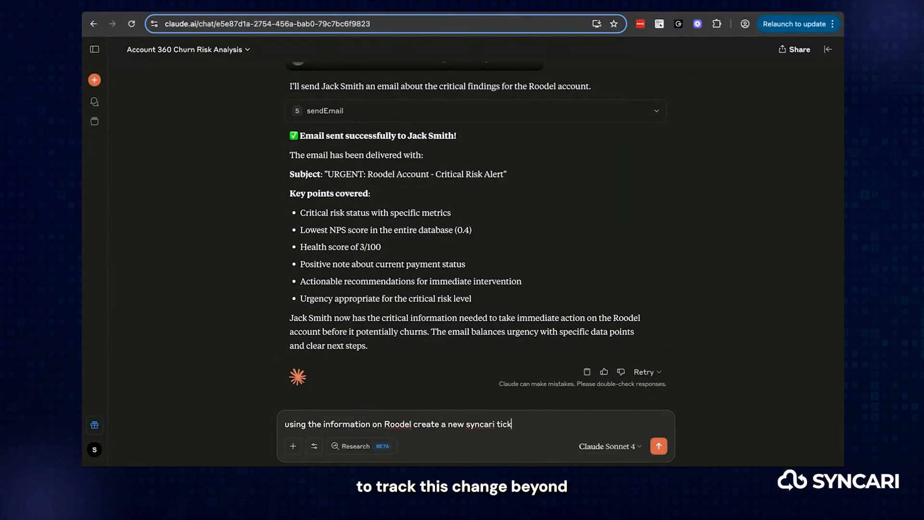
Step: Submit the Roodel ticket request and follow Claude's list_entities, query_entity and insertSyncariRecord calls
left_click(659, 446)
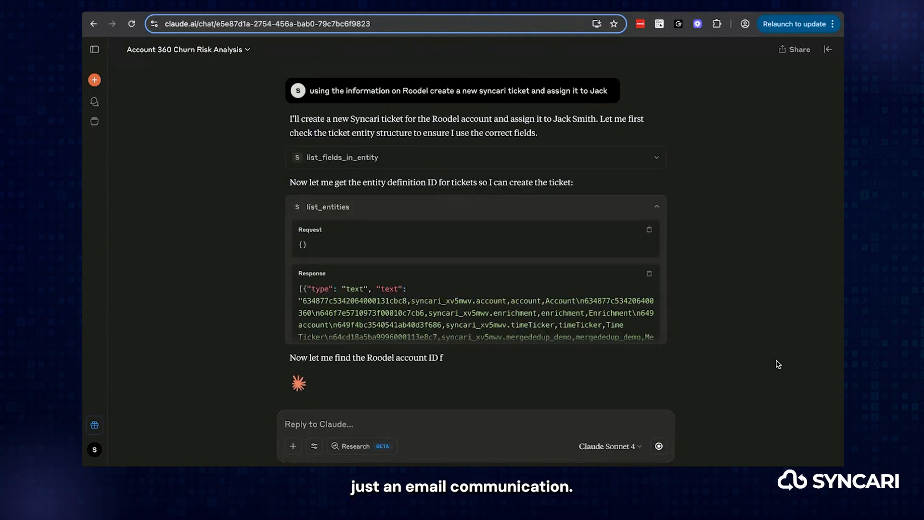
scroll("down", 3)
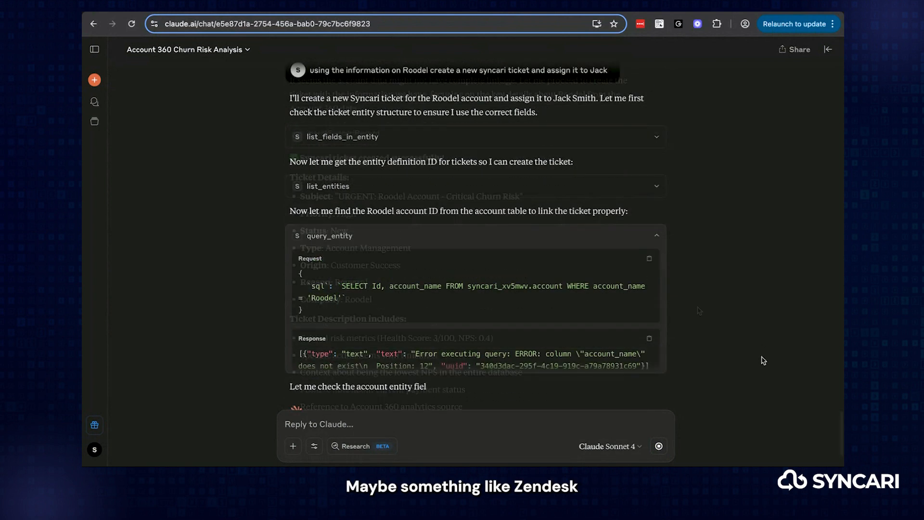
scroll("down", 3)
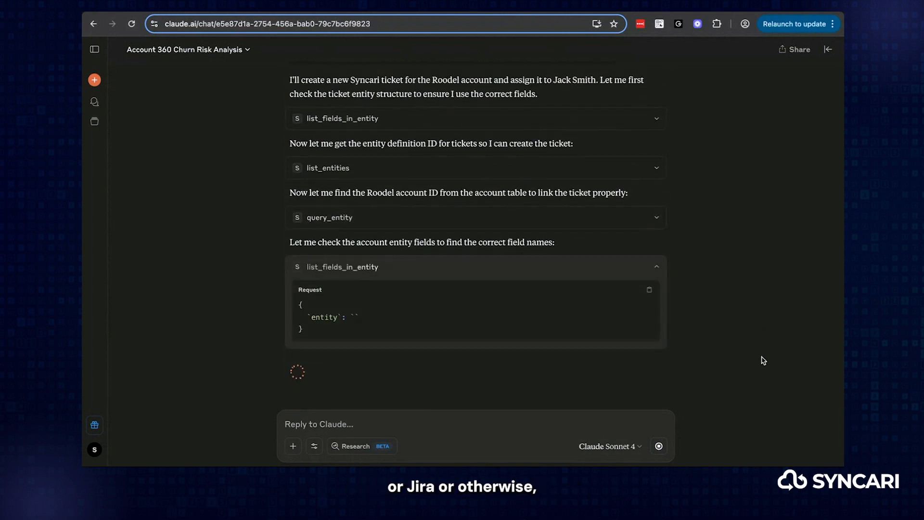
scroll("down", 3)
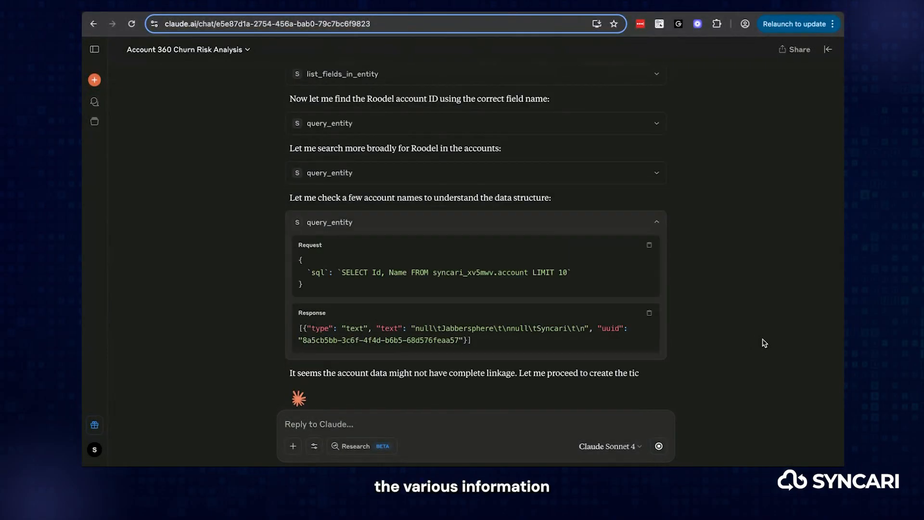
scroll("up", 3)
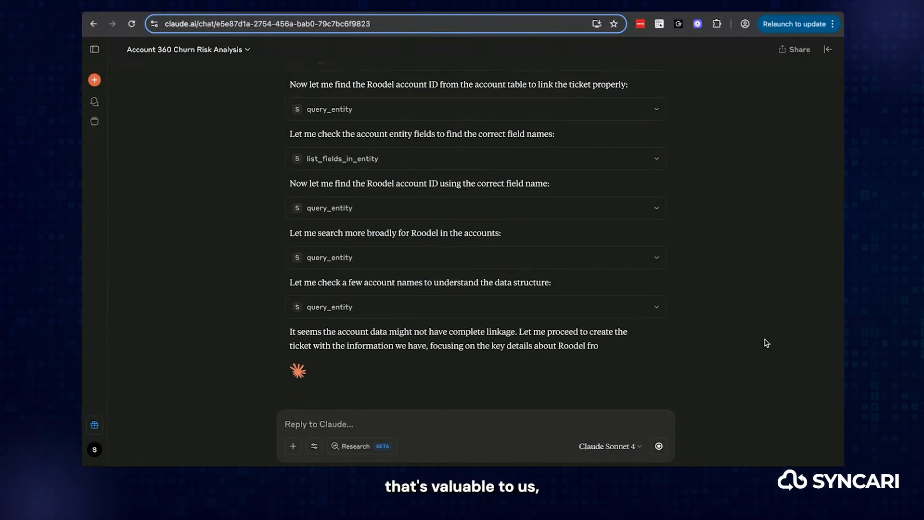
scroll("down", 3)
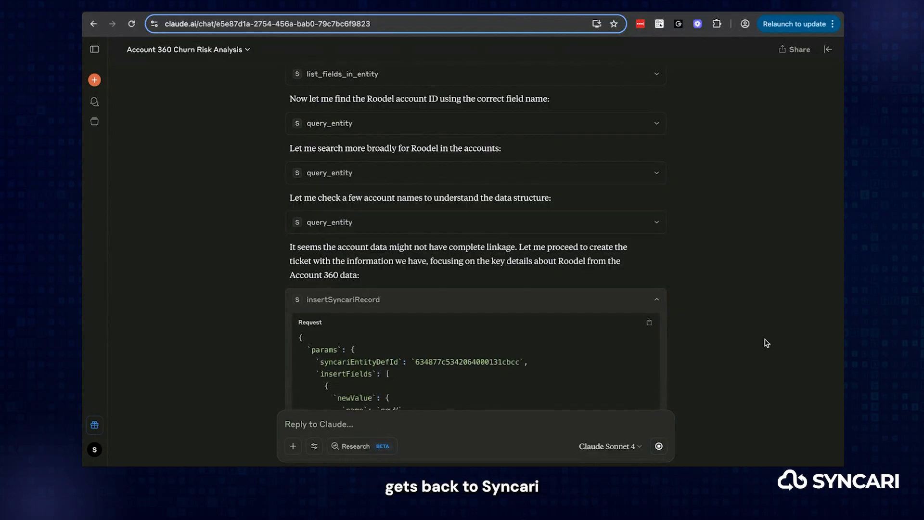
scroll("down", 3)
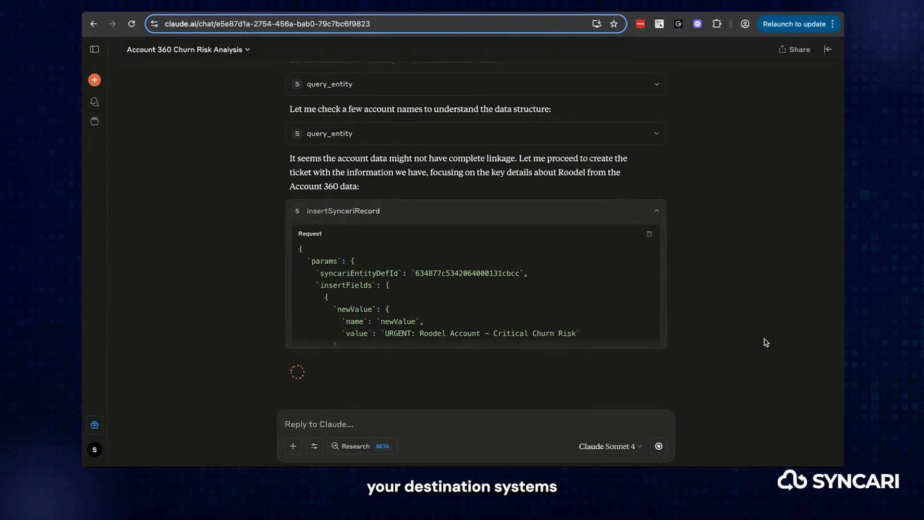